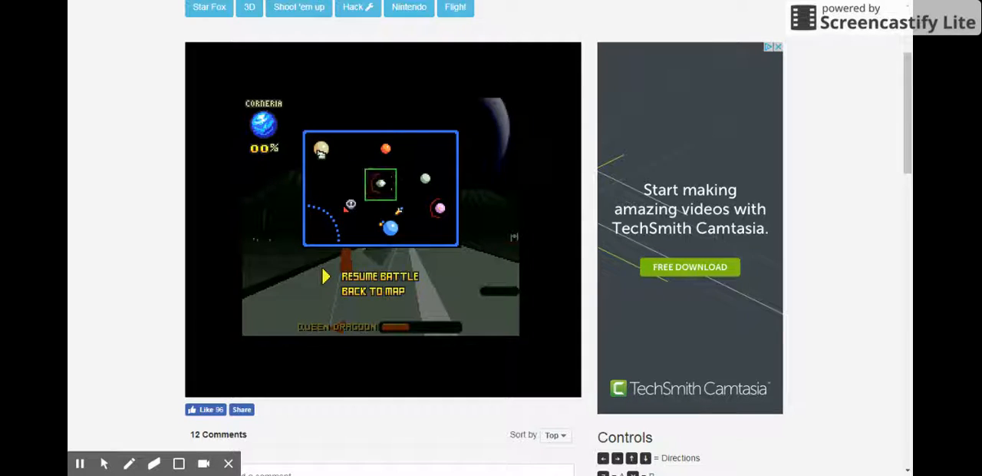
- Interact with the emulator area, leaving the game until the play-prompt overlay appears
click(378, 276)
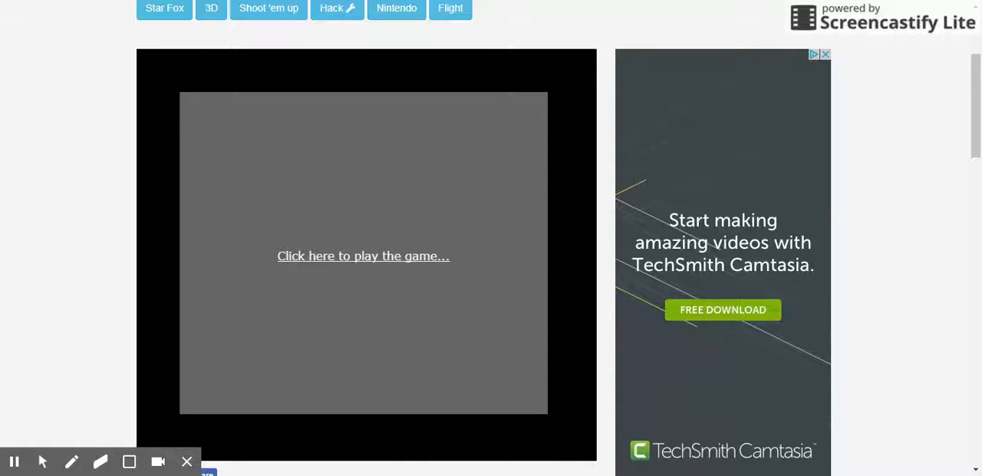
- Resume the paused Corneria map and save the game via the save state [F5] button
click(362, 255)
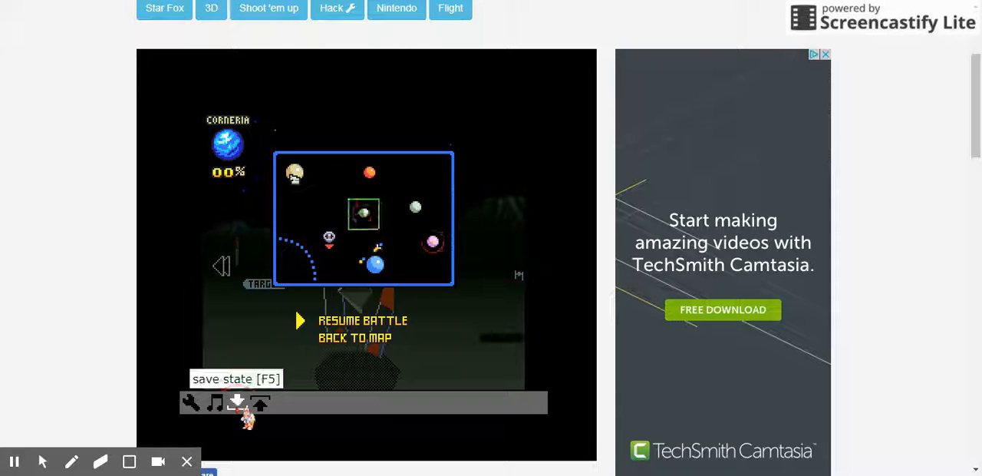
click(236, 401)
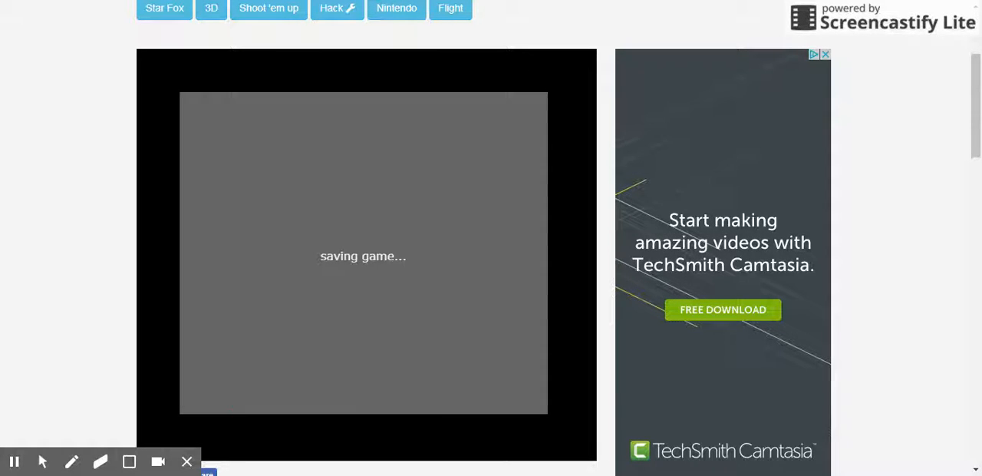